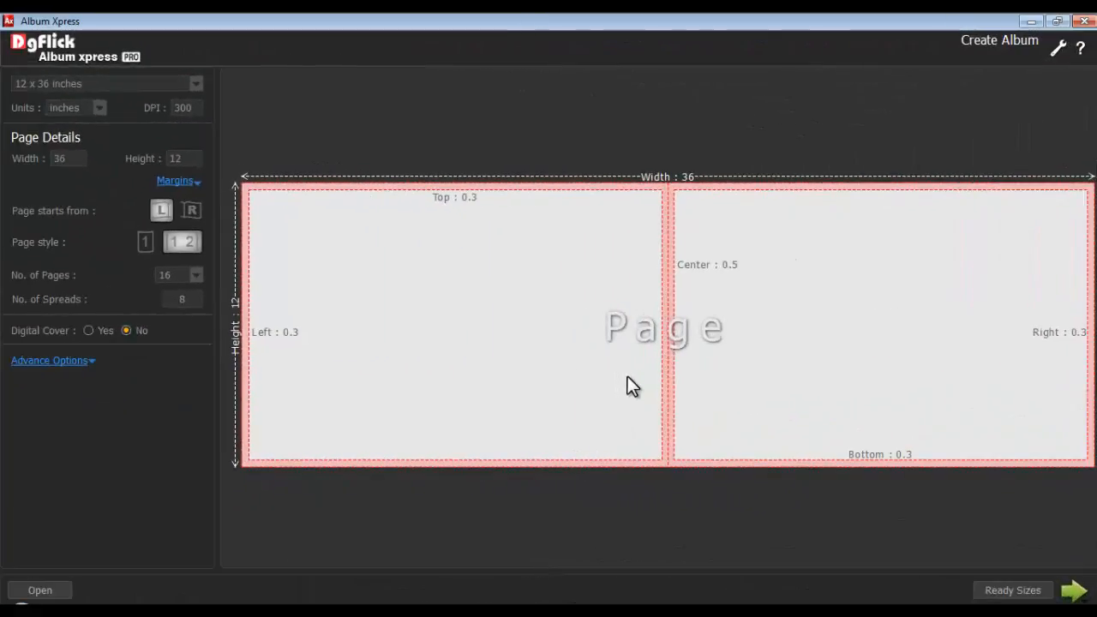
pyautogui.moveTo(664, 383)
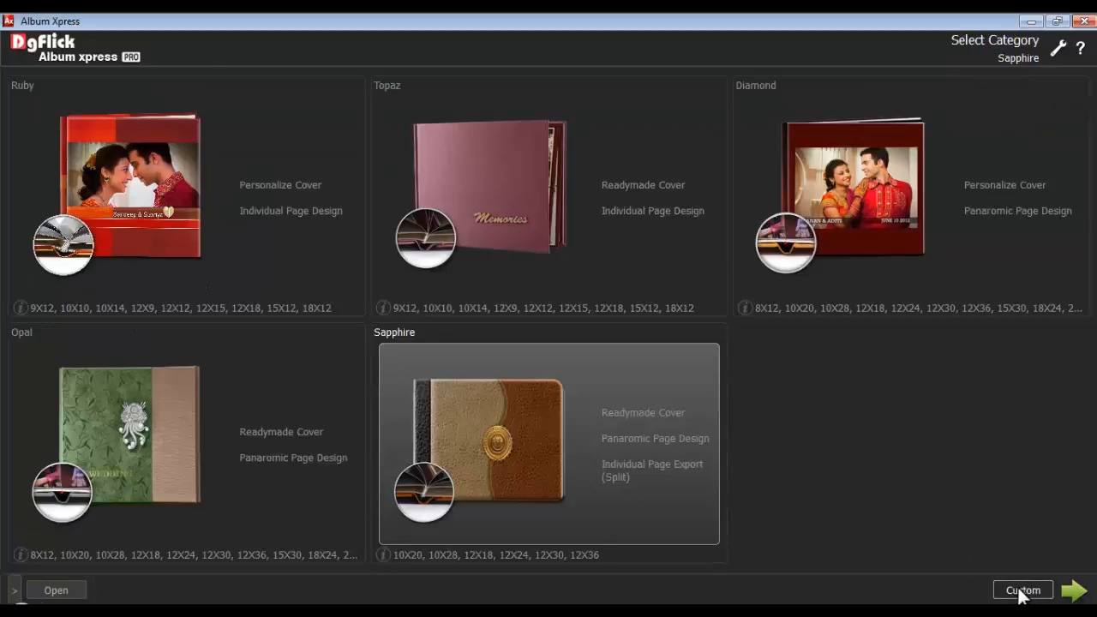
pyautogui.moveTo(542, 342)
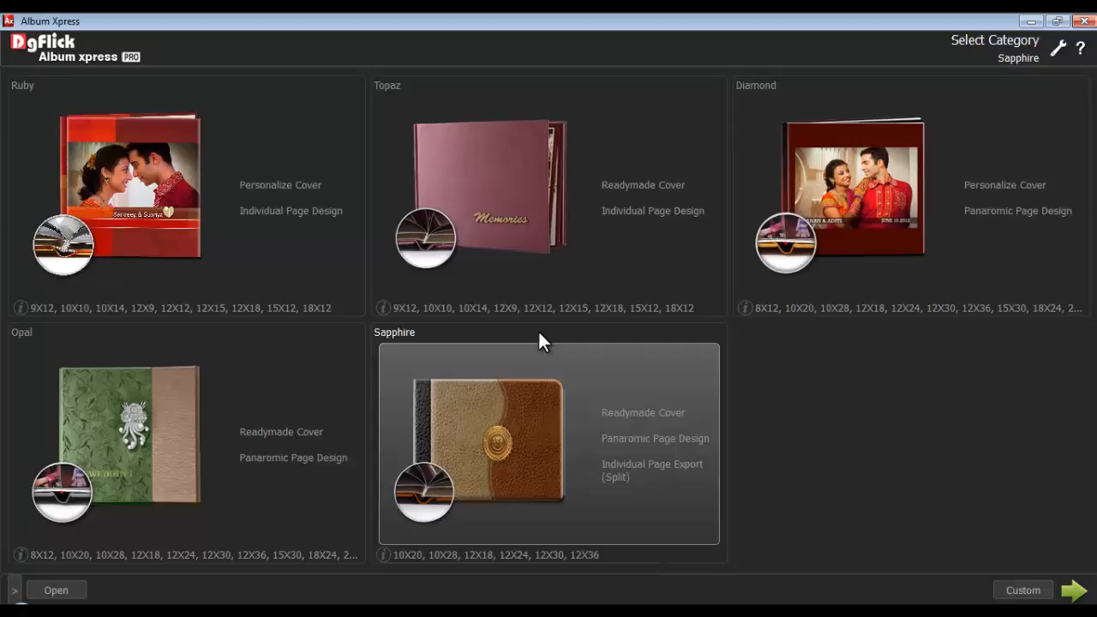
# Reveal the add, edit and delete category options below the category list.
pyautogui.click(14, 589)
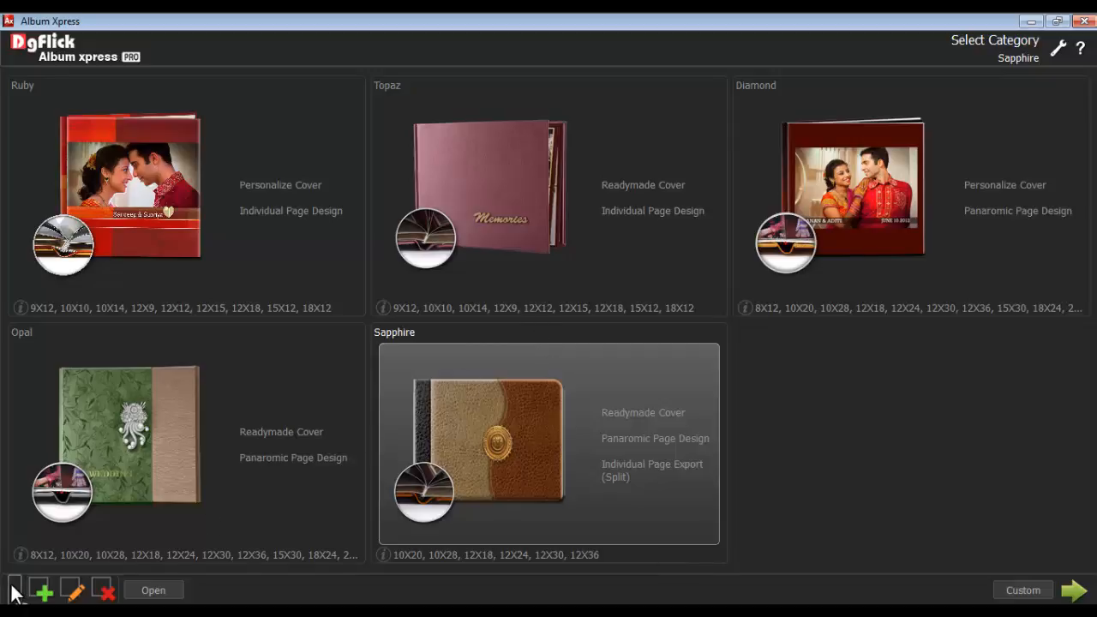
# Create a new category named Emerald with Emerald.png as its reference image and save it.
pyautogui.click(43, 591)
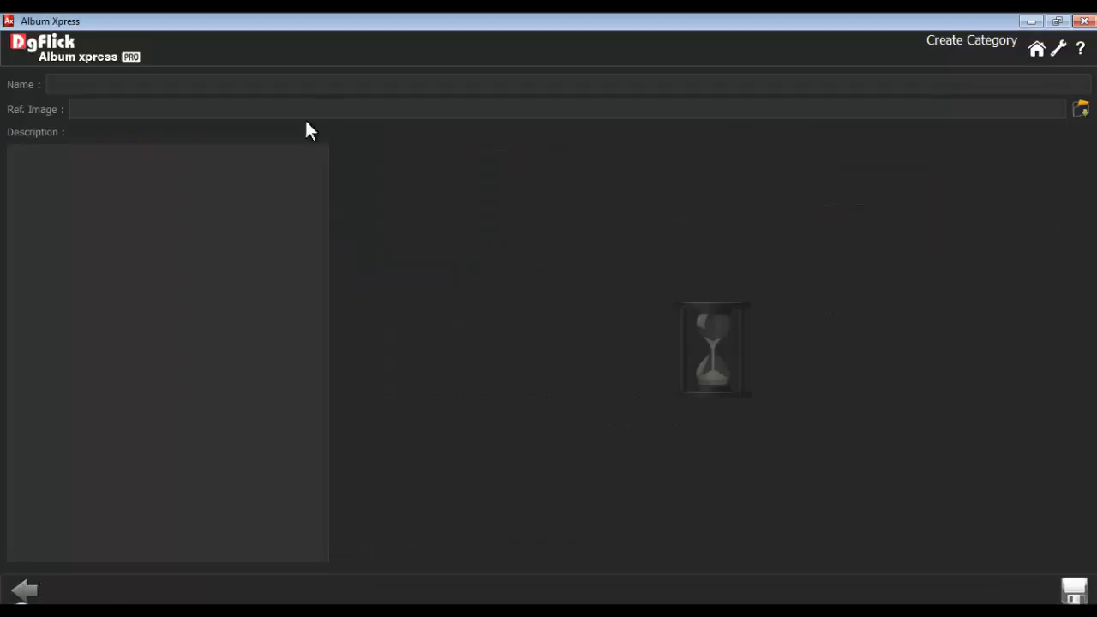
pyautogui.write('Emerald')
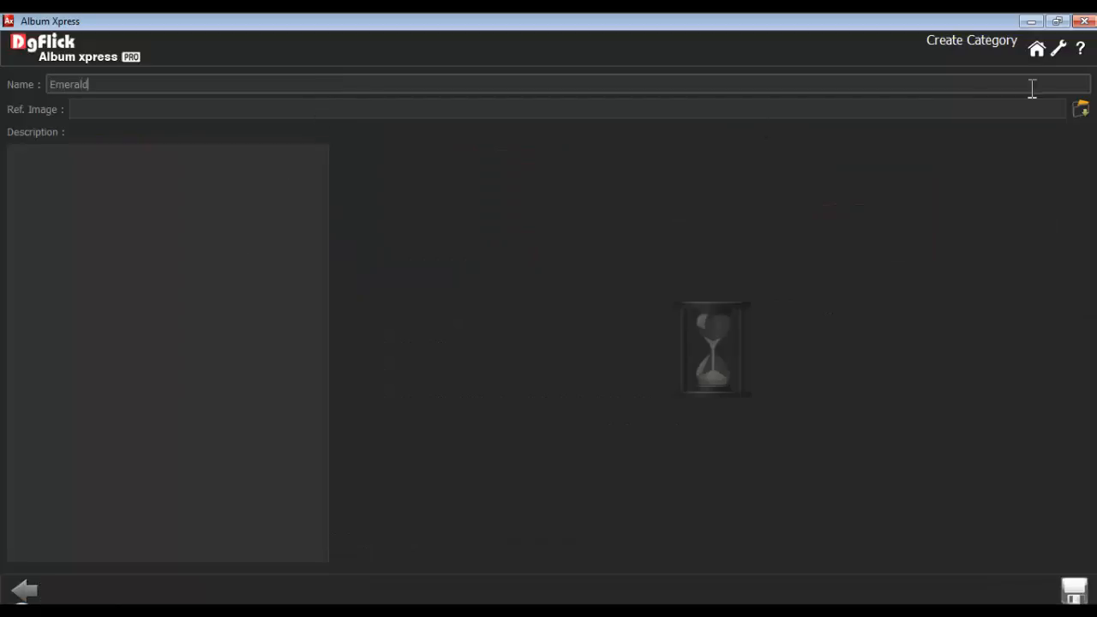
pyautogui.click(1079, 109)
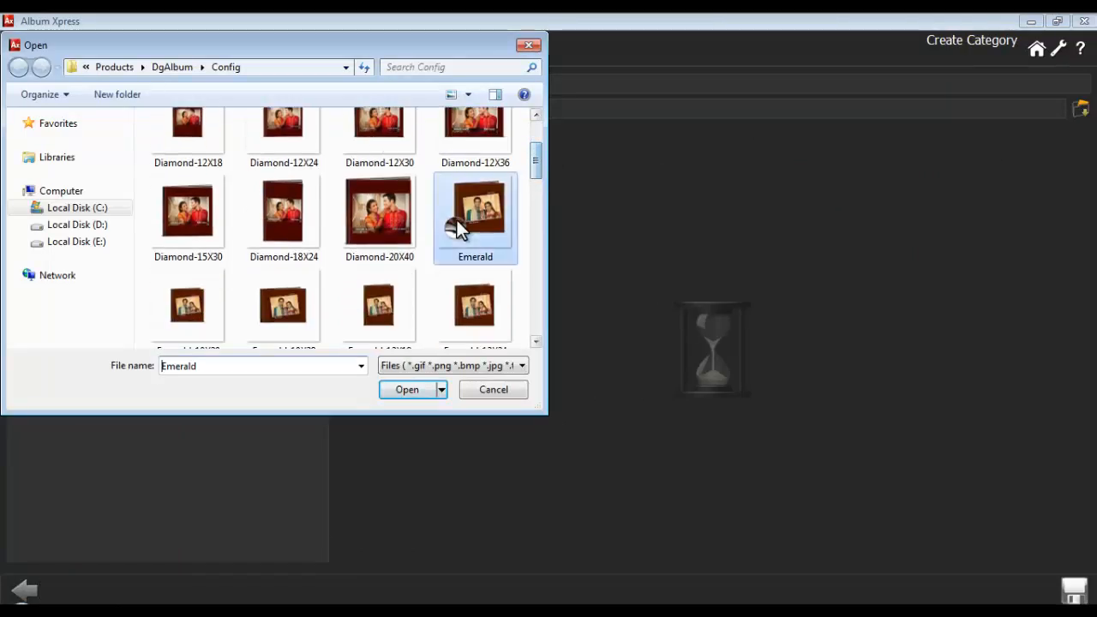
pyautogui.click(406, 388)
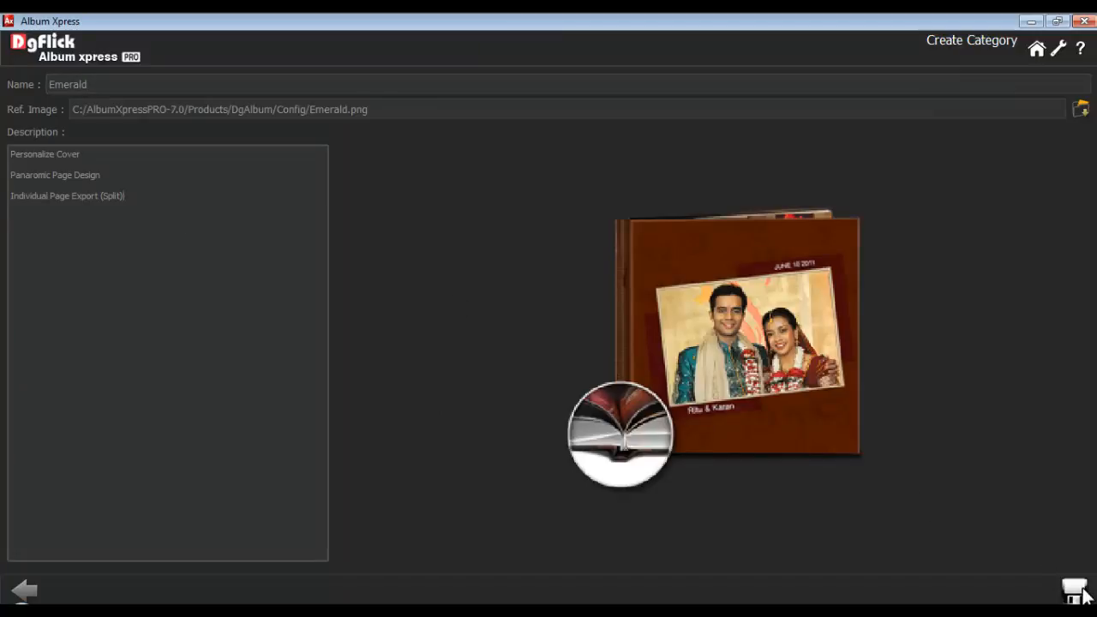
pyautogui.click(1076, 591)
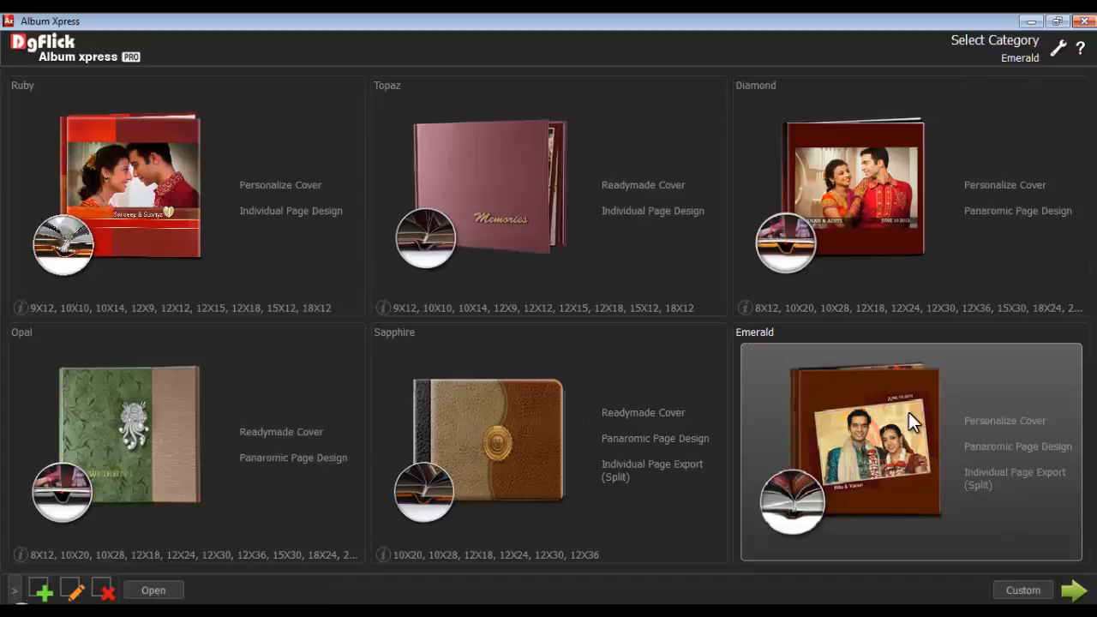
pyautogui.moveTo(1010, 442)
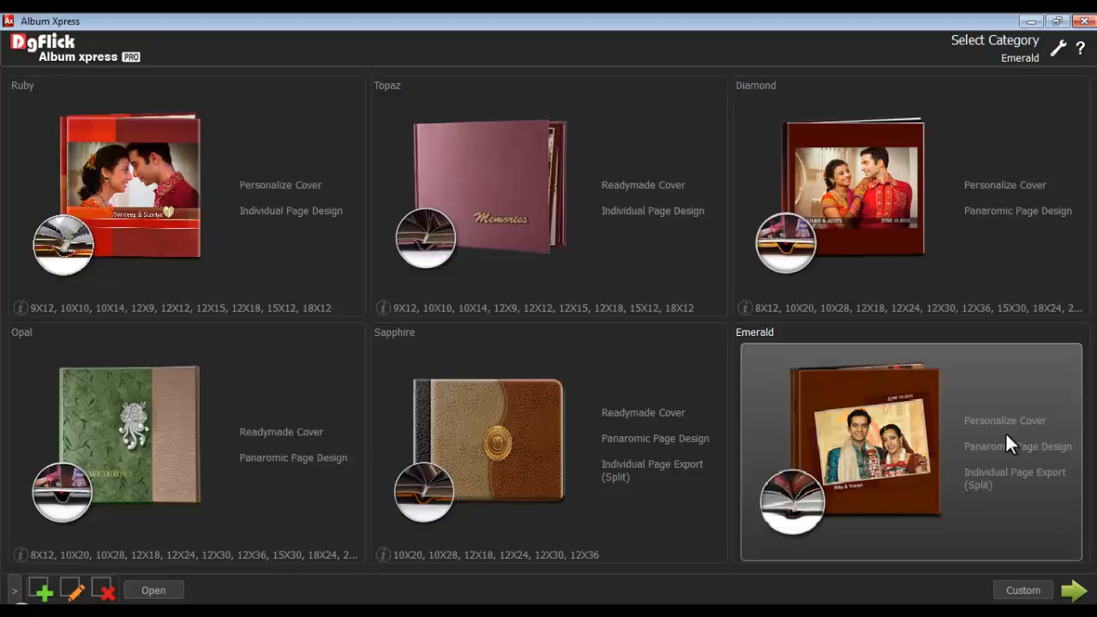
pyautogui.moveTo(104, 585)
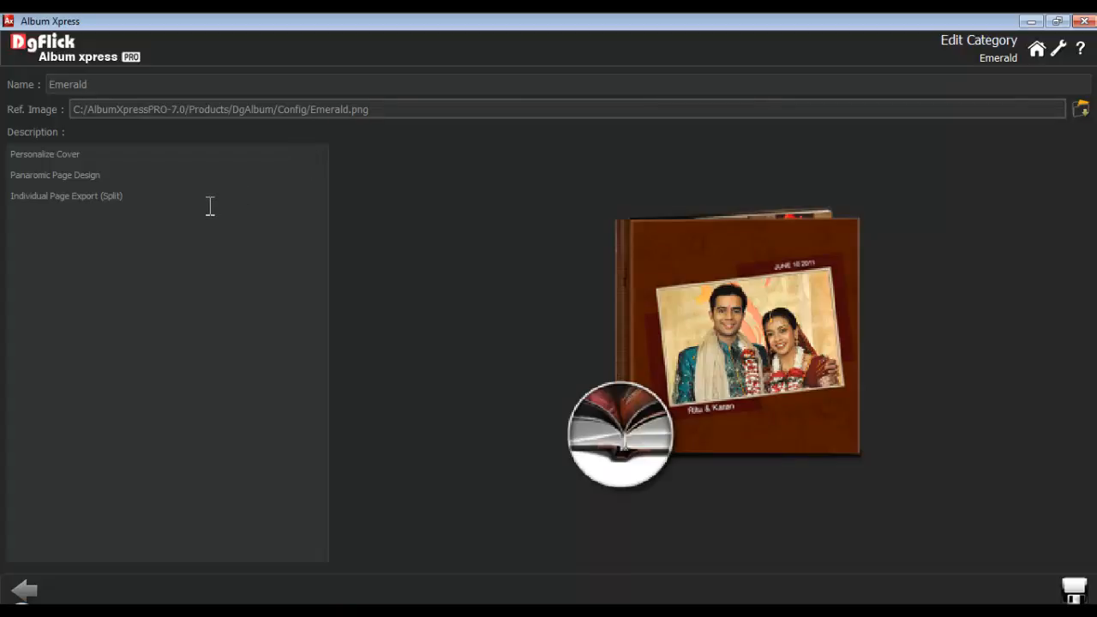
pyautogui.moveTo(458, 314)
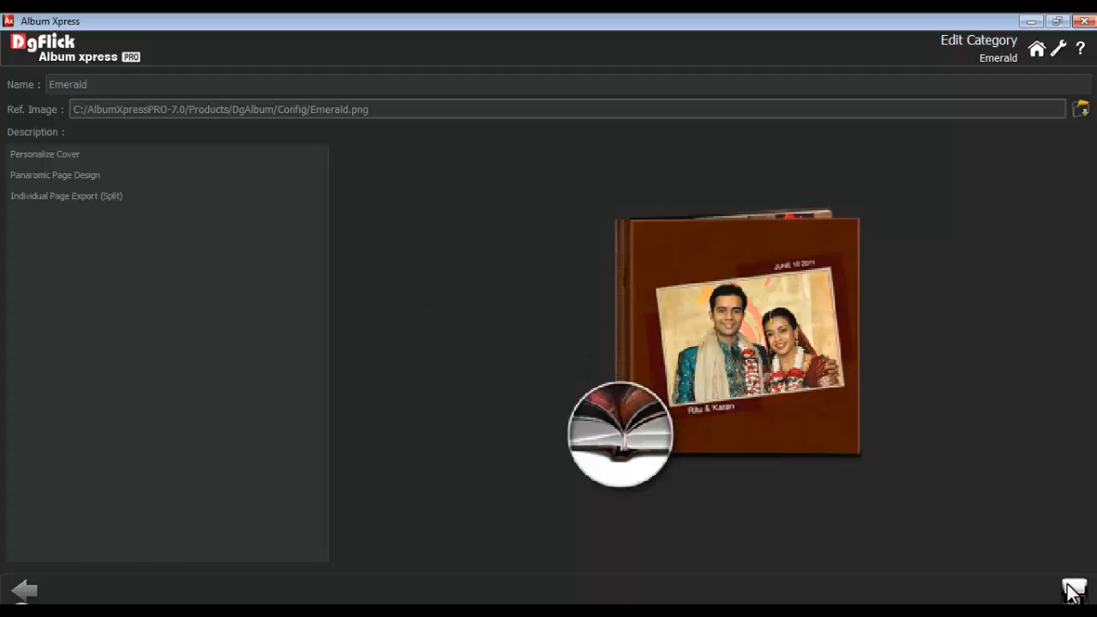
pyautogui.click(24, 590)
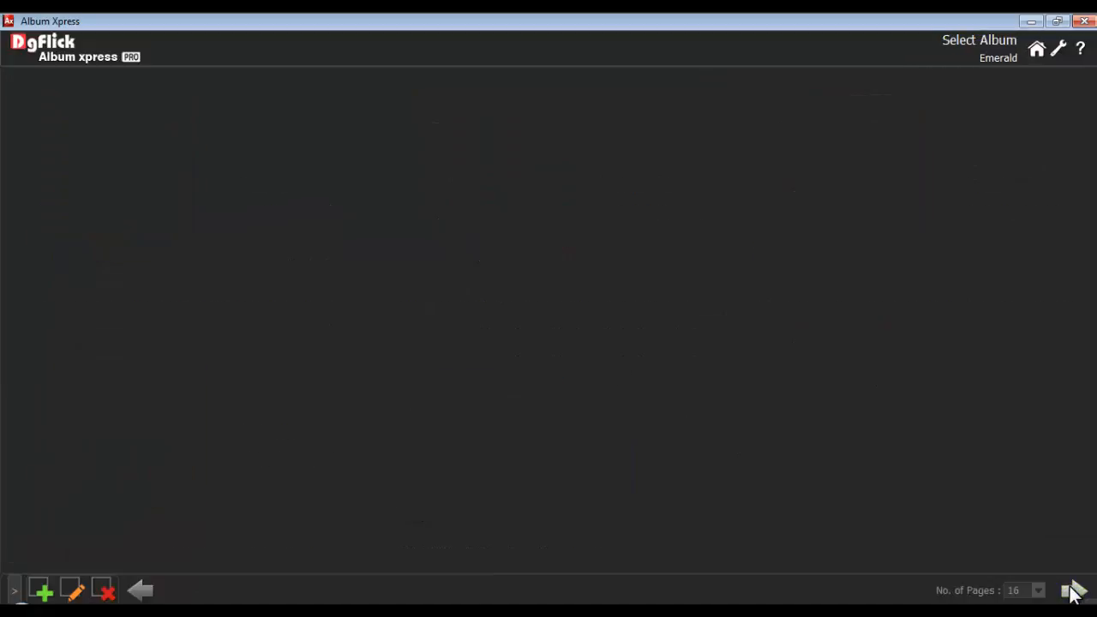
pyautogui.moveTo(441, 273)
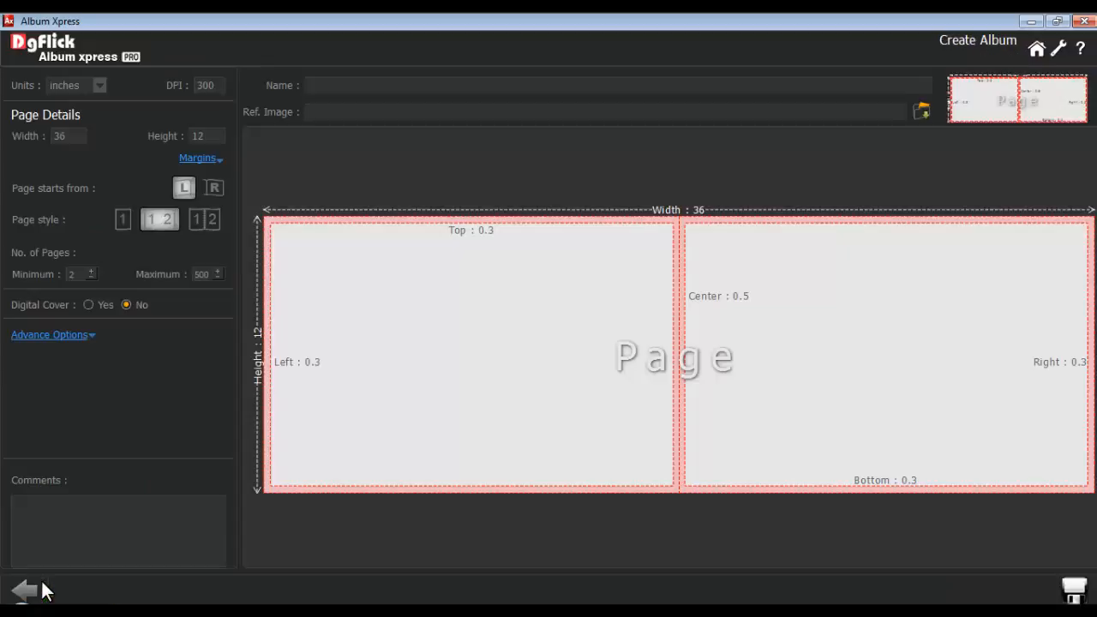
# Name the album size 10X20 and assign the Emerald-10X20 picture as its reference image.
pyautogui.write('10X20')
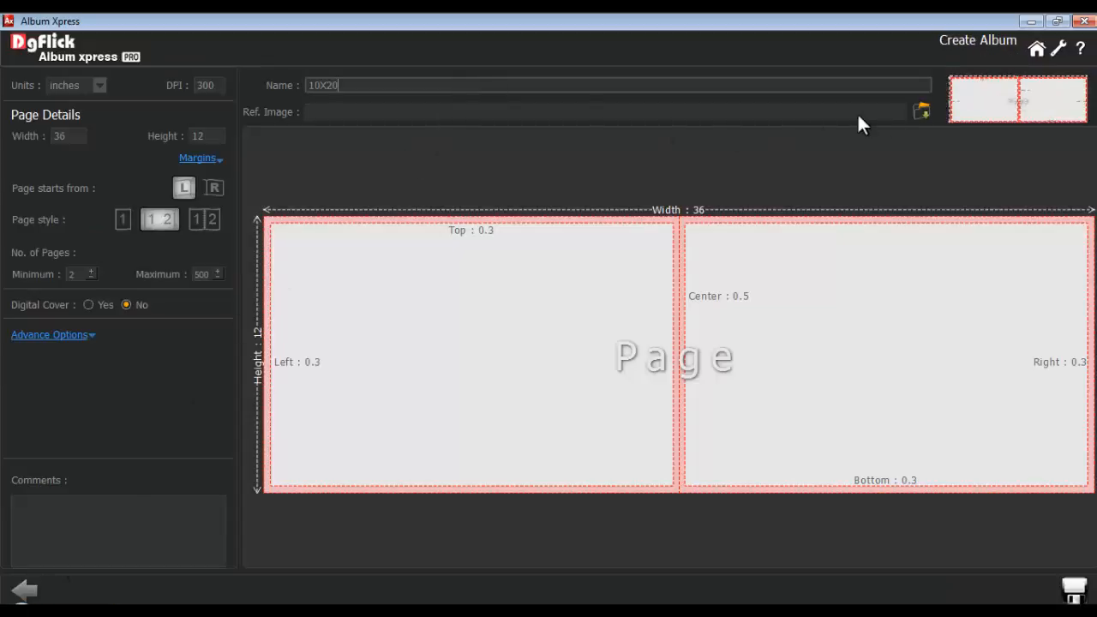
pyautogui.click(921, 112)
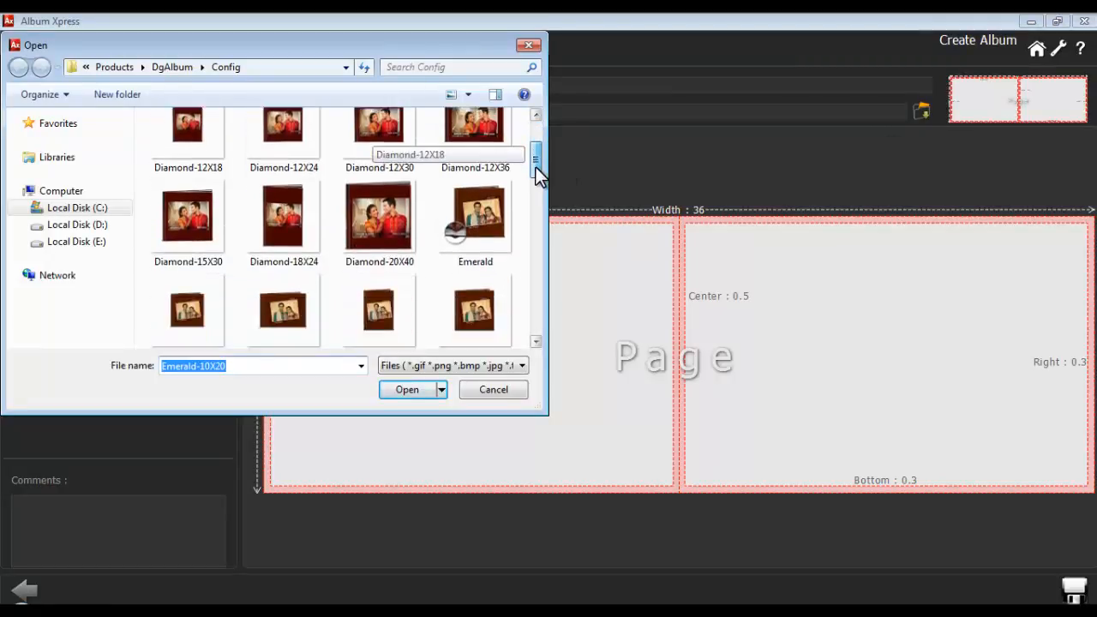
pyautogui.click(407, 389)
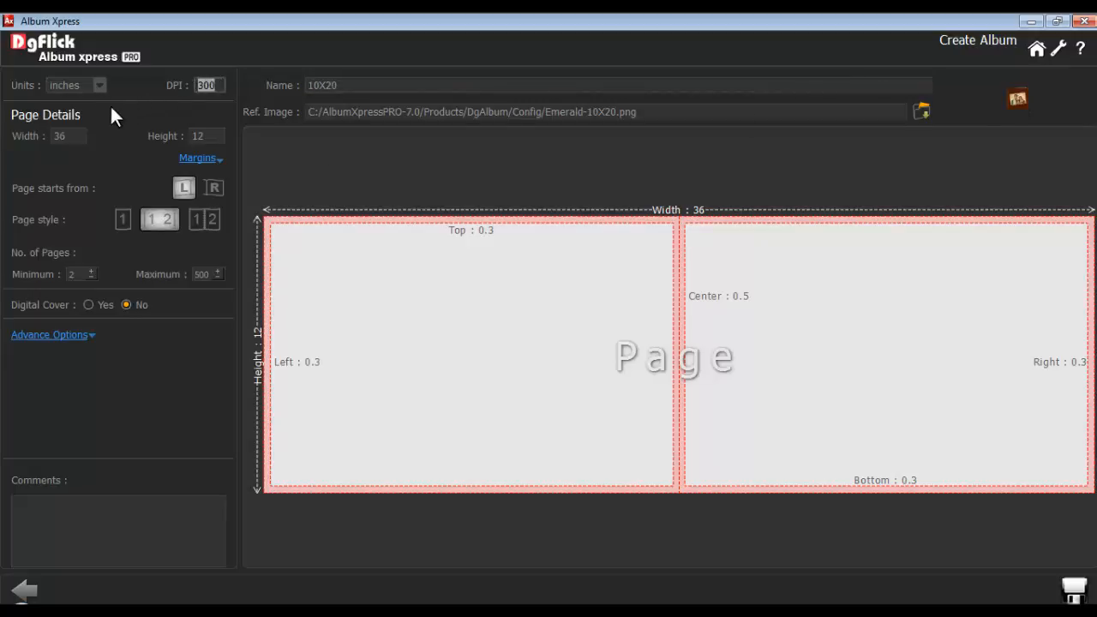
# Set the page to 20 inches wide by 10 high with 0.5-inch edge margins.
pyautogui.click(60, 136)
pyautogui.write('20')
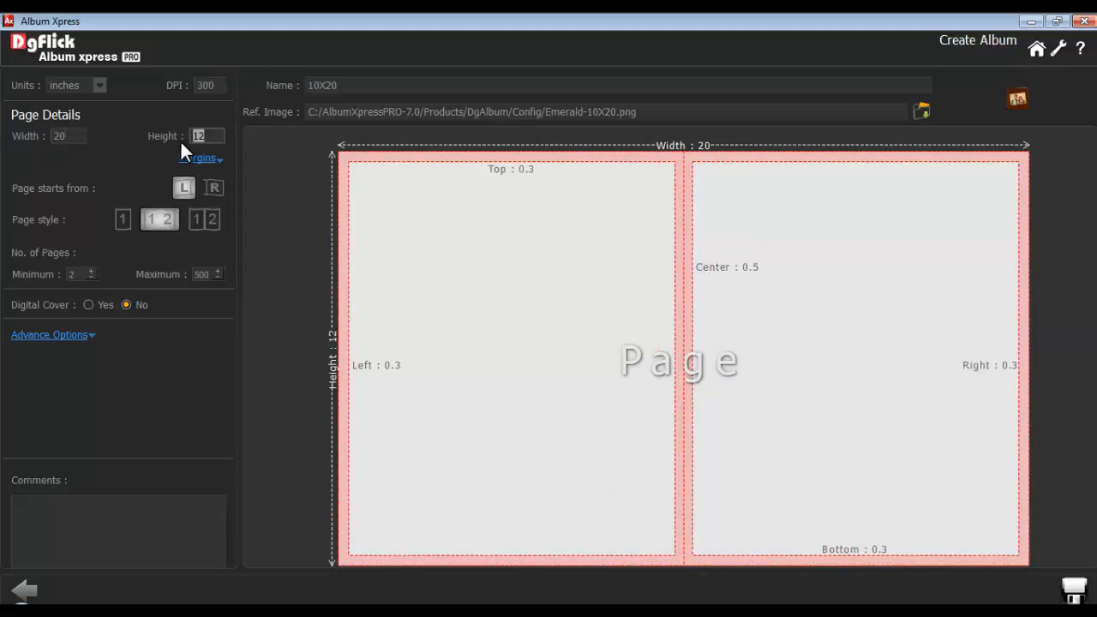
pyautogui.click(200, 158)
pyautogui.write('1')
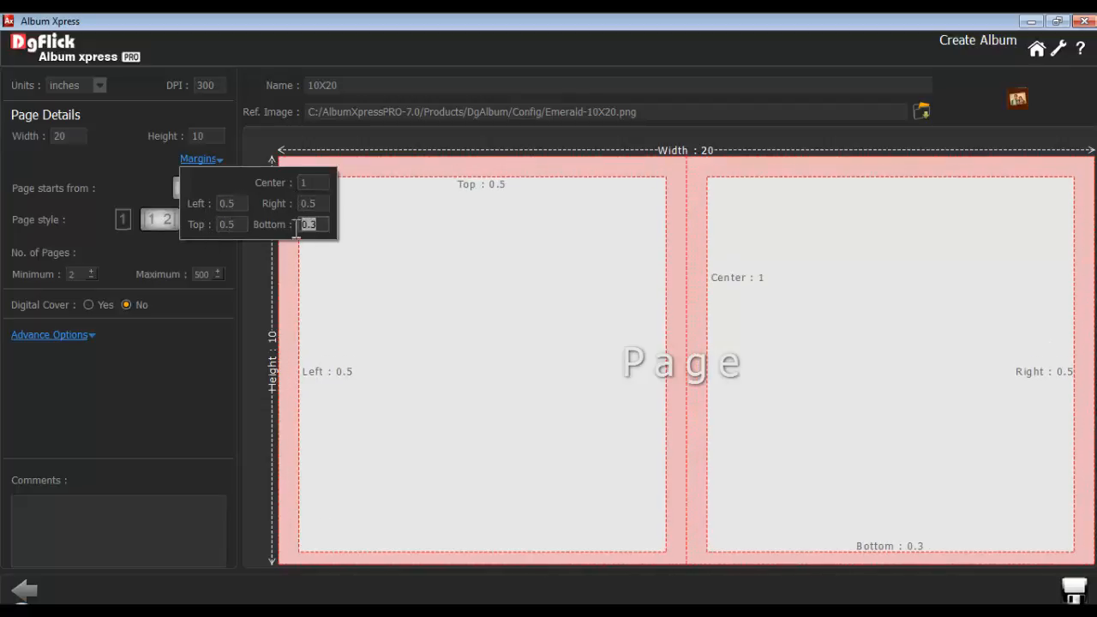
pyautogui.write('0.5')
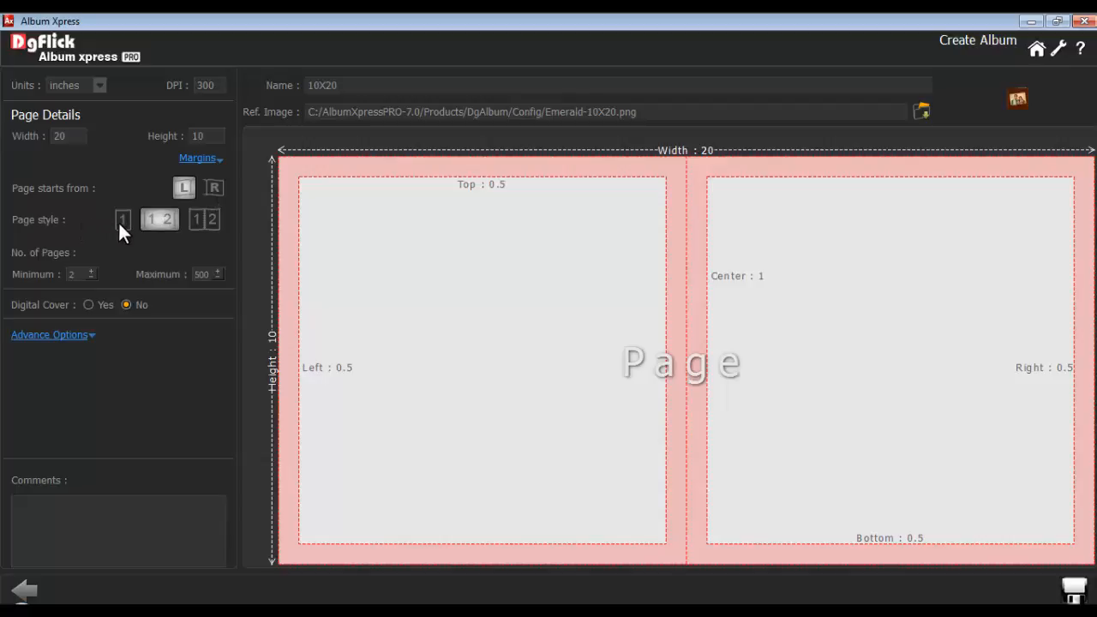
pyautogui.moveTo(203, 219)
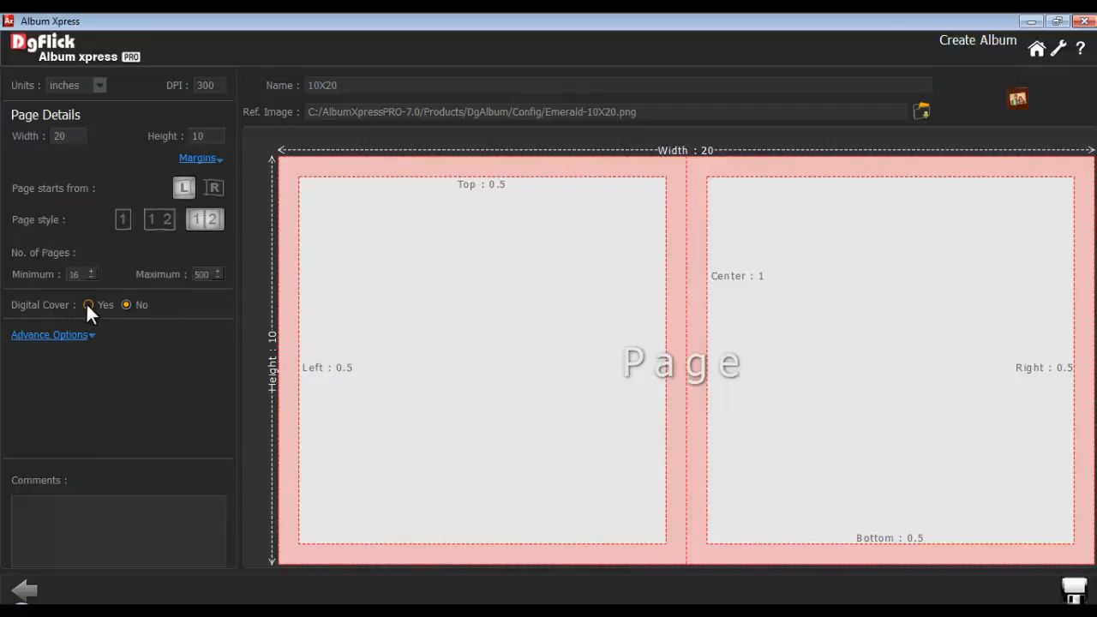
# Enable a digital cover with 1-inch margins on all sides, left unsplit.
pyautogui.click(88, 304)
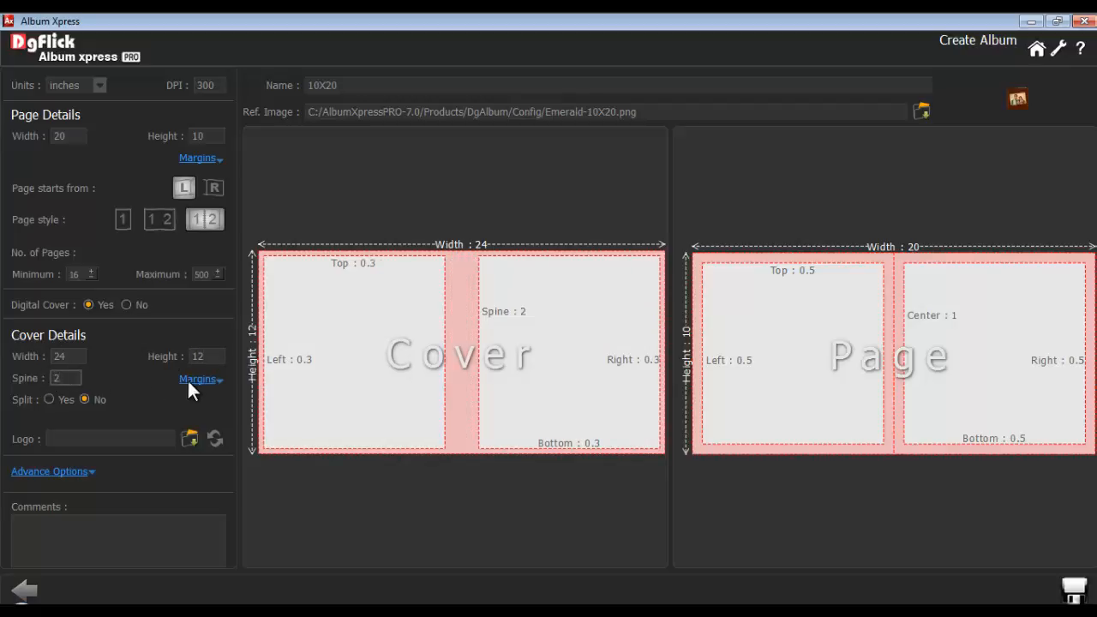
pyautogui.click(197, 379)
pyautogui.write('1')
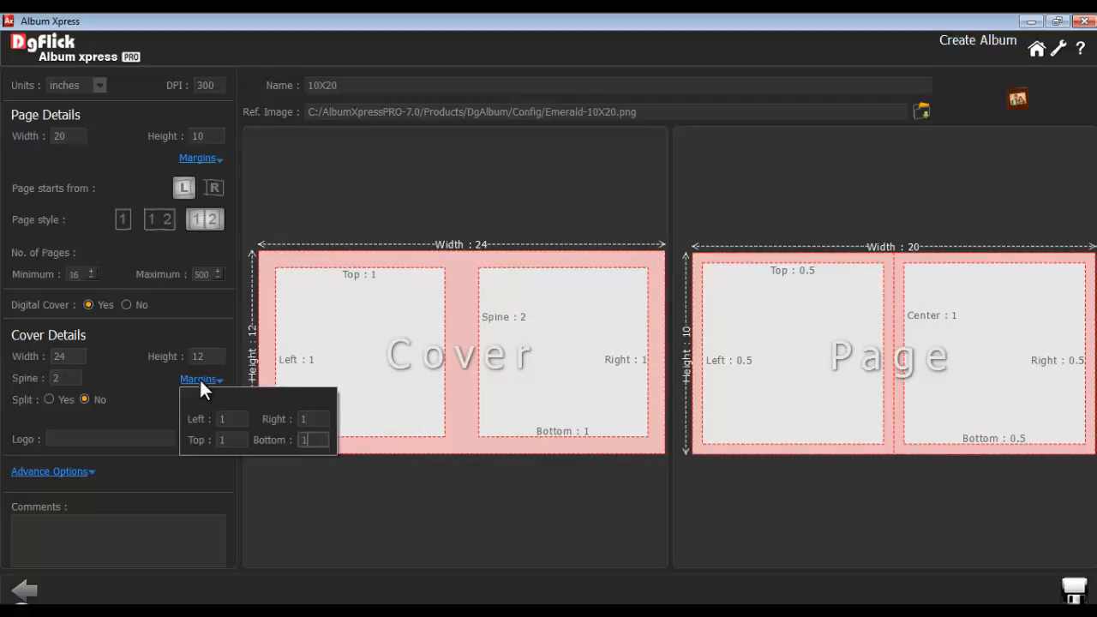
pyautogui.click(197, 378)
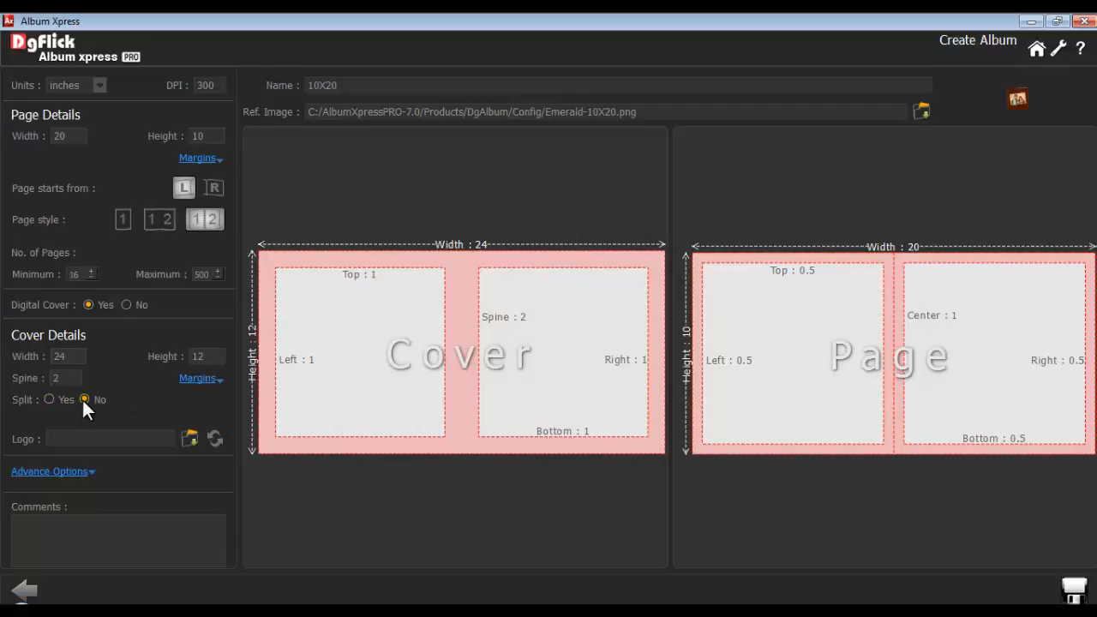
pyautogui.moveTo(188, 439)
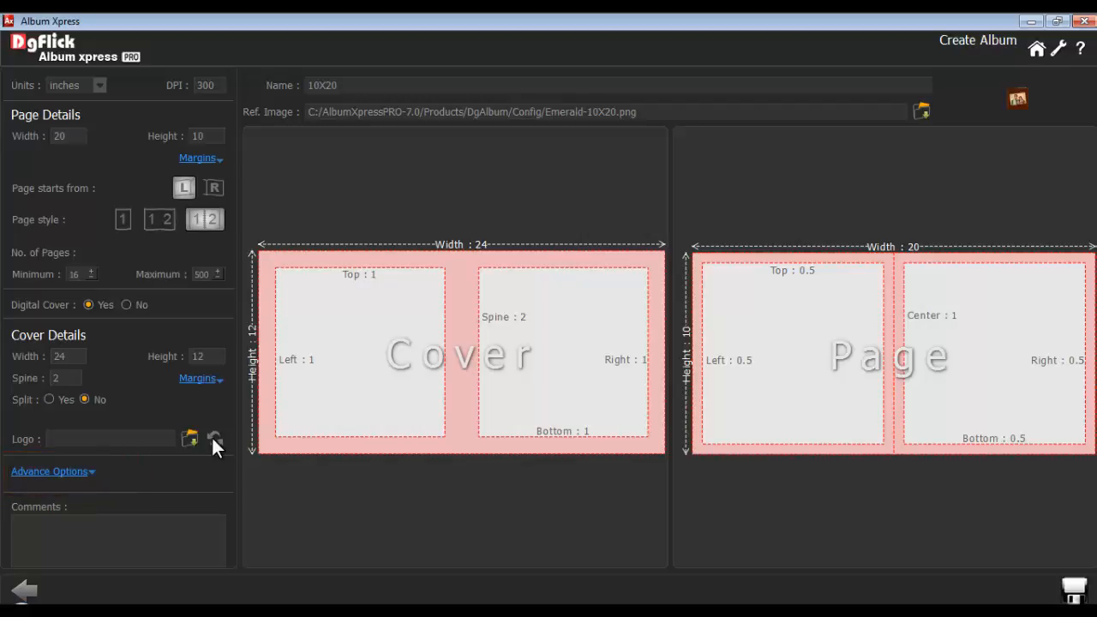
pyautogui.click(118, 539)
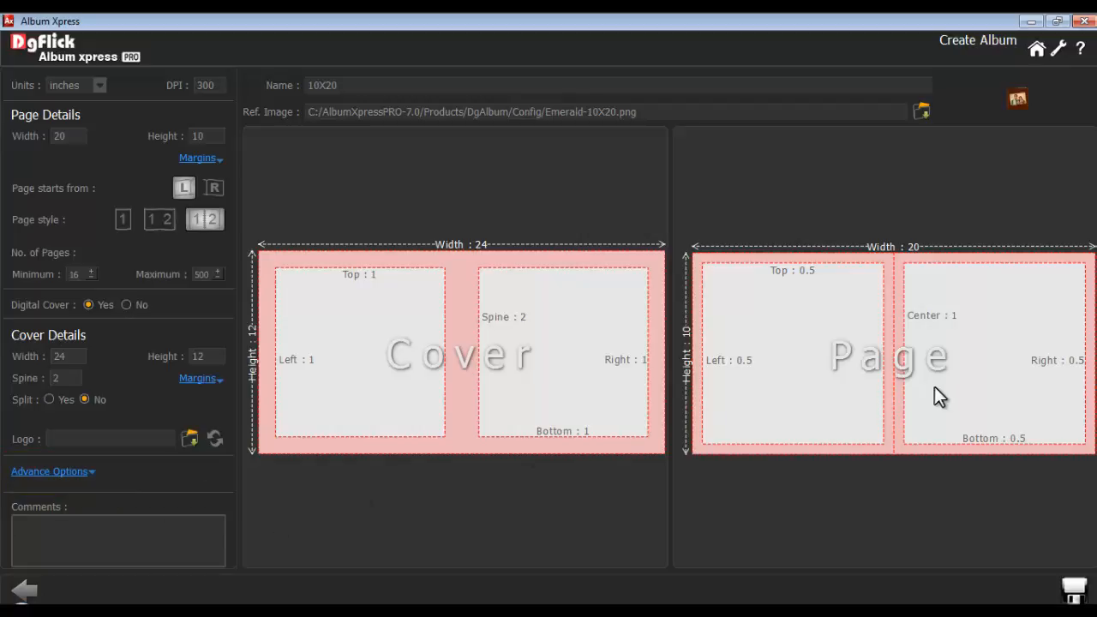
pyautogui.moveTo(559, 369)
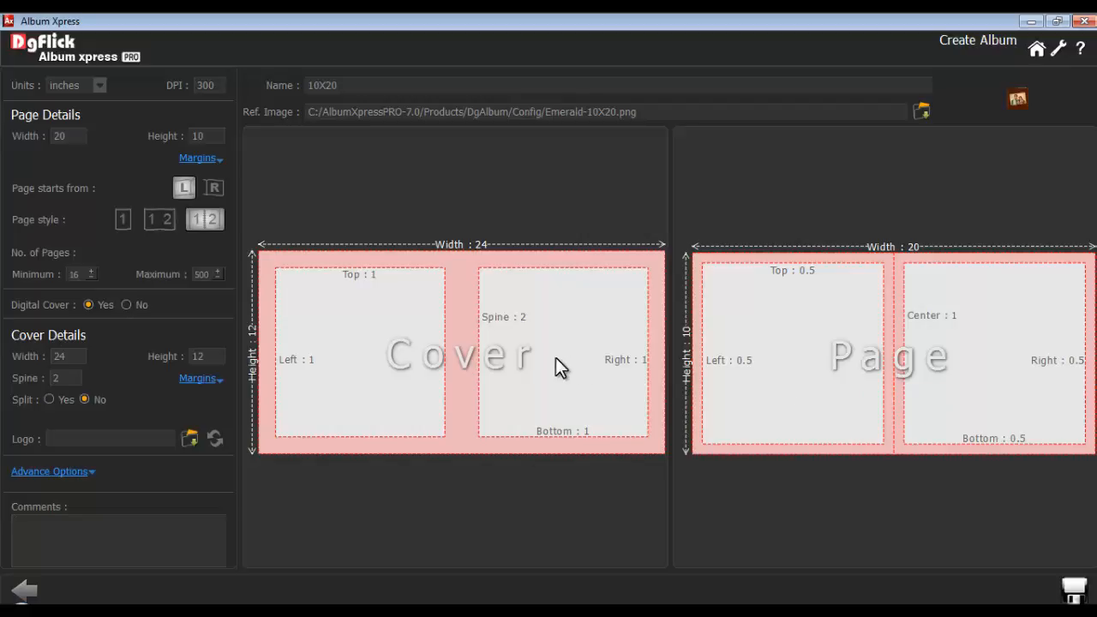
pyautogui.moveTo(1006, 561)
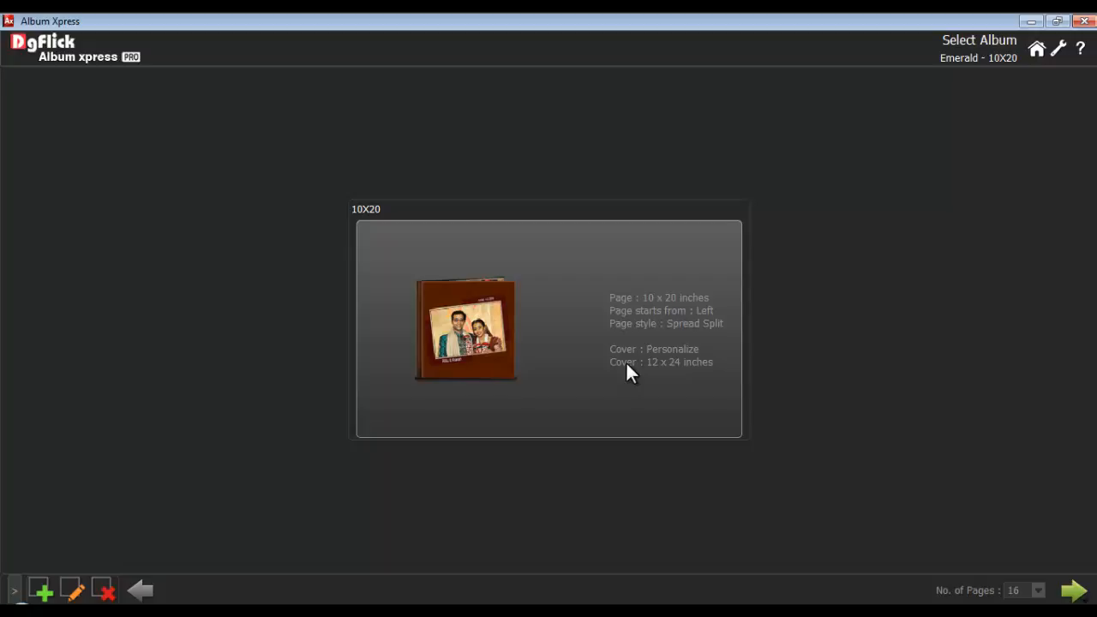
pyautogui.moveTo(163, 532)
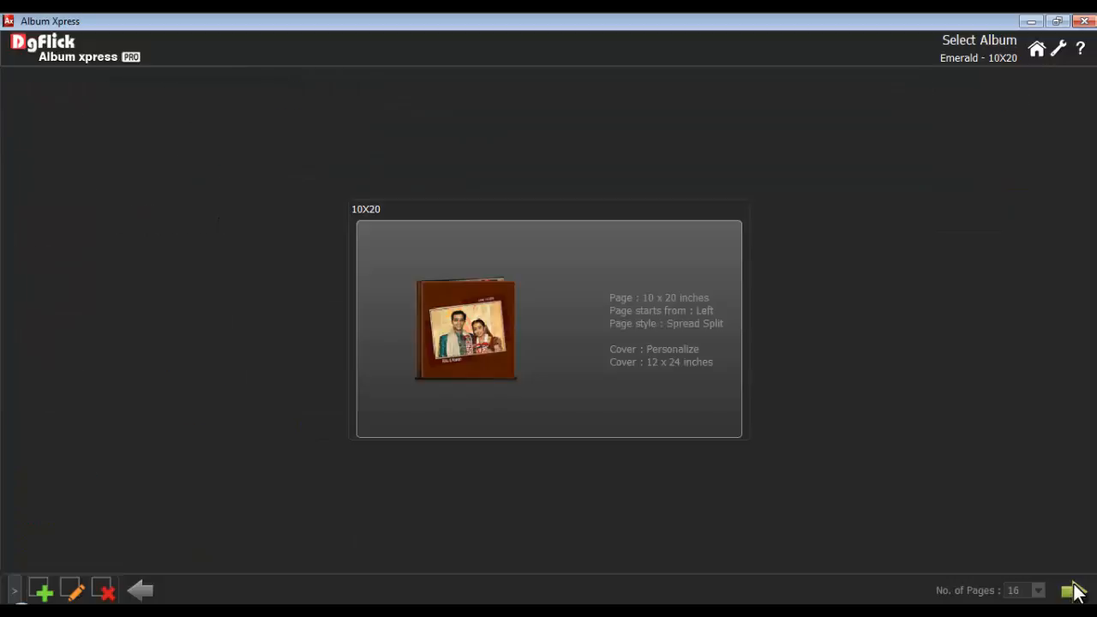
pyautogui.moveTo(581, 330)
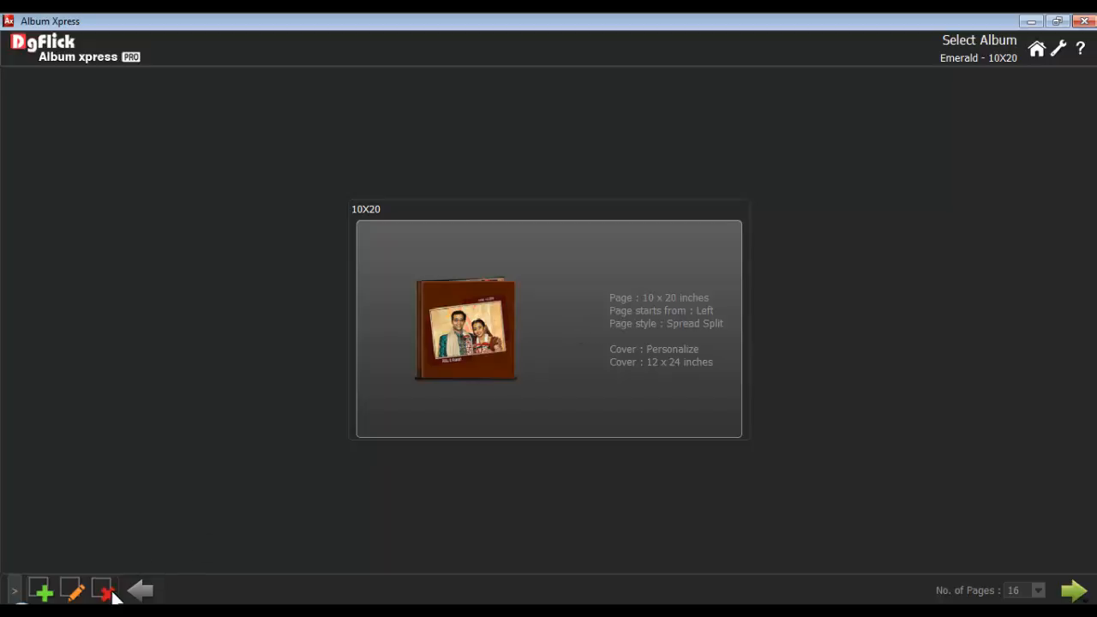
pyautogui.moveTo(105, 594)
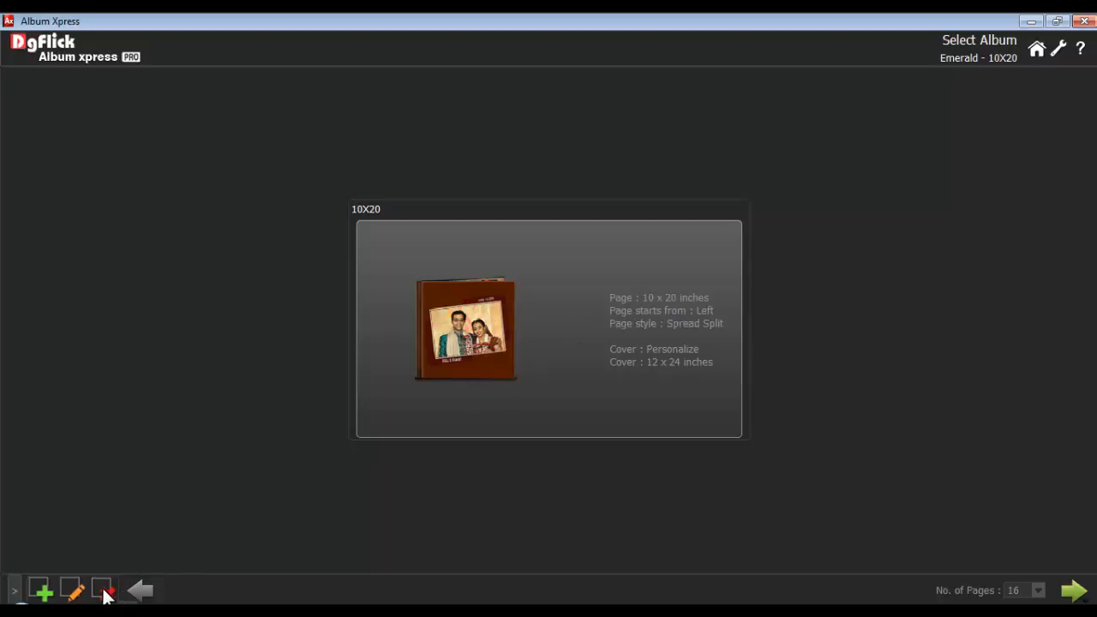